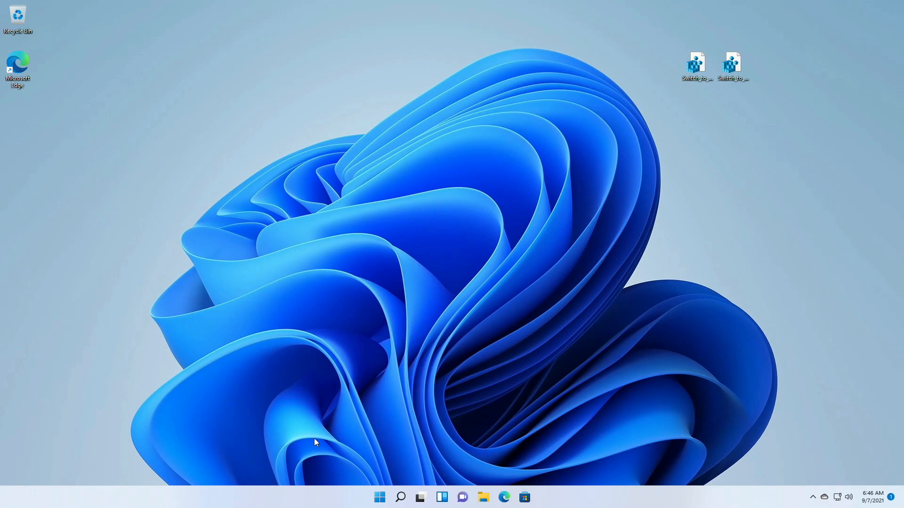
Step: Run Switch_to_Beta_Channel.reg from the desktop, accepting the security warning, UAC prompt and success message
click(535, 497)
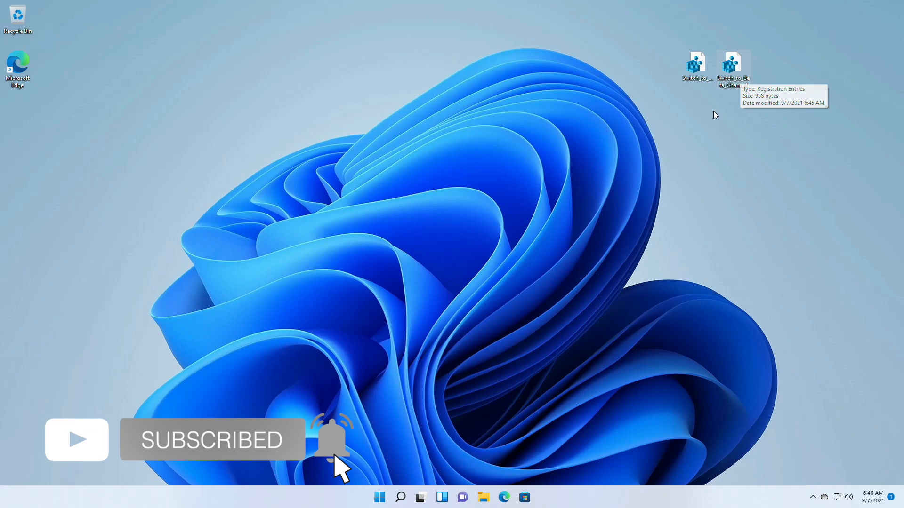
double_click(732, 66)
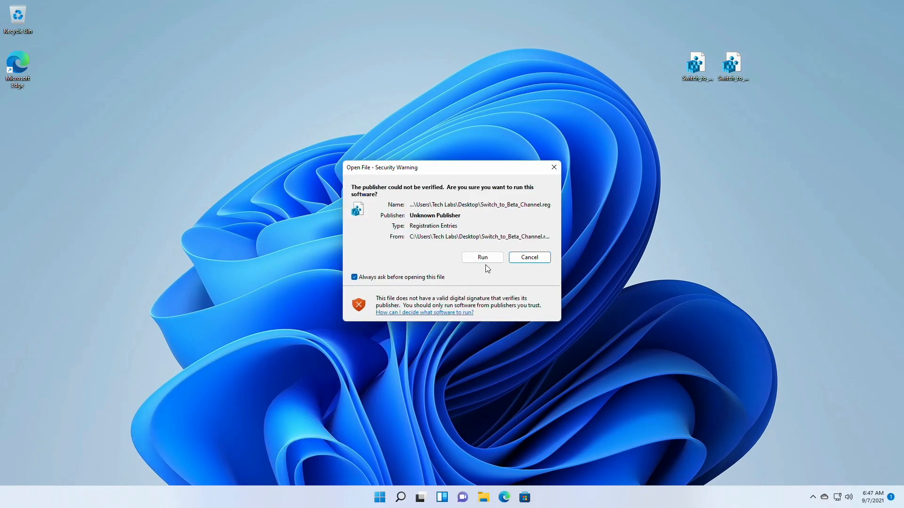
click(482, 257)
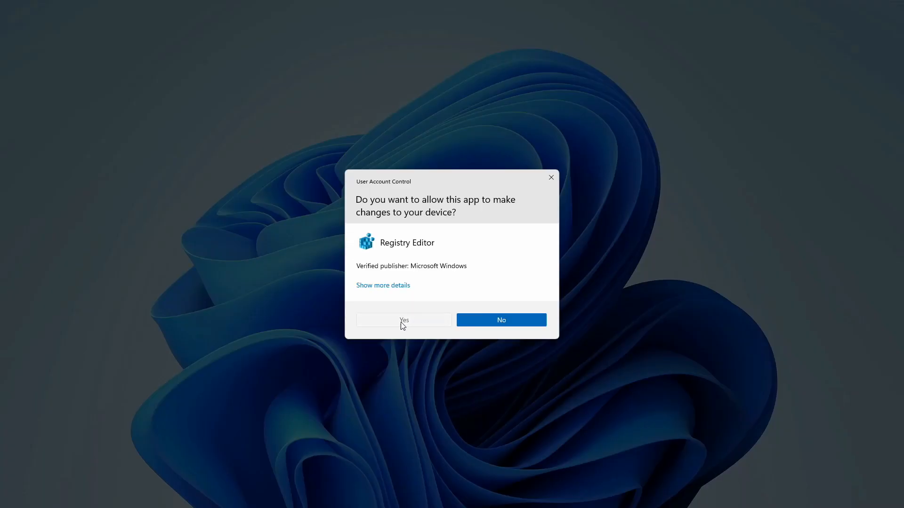
click(403, 320)
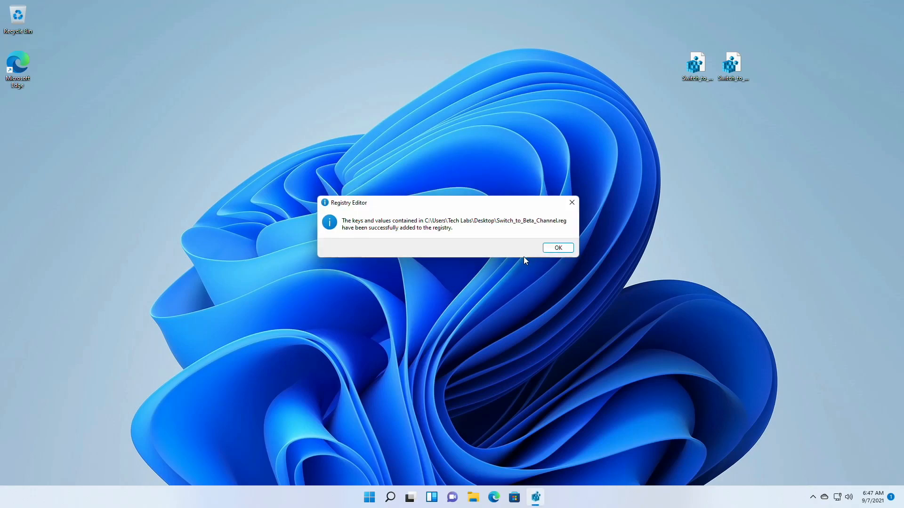
click(556, 248)
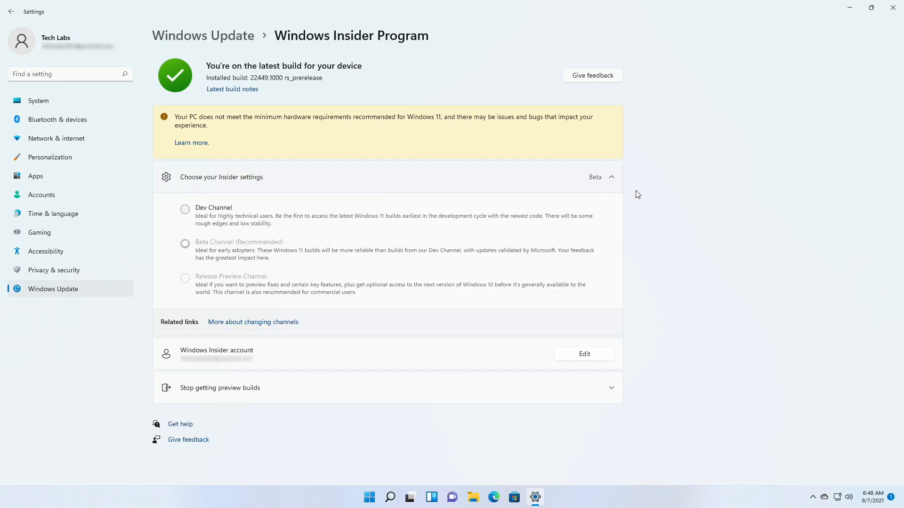
mouse_move(222, 241)
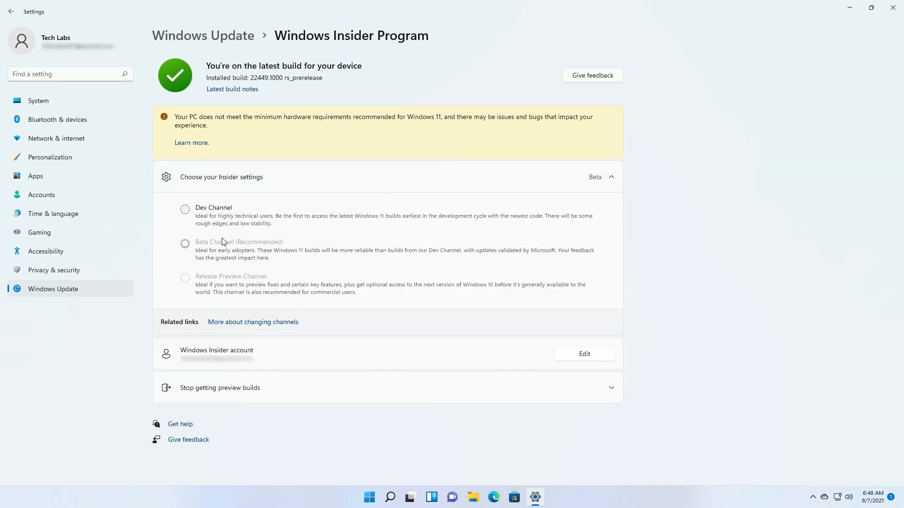
mouse_move(223, 248)
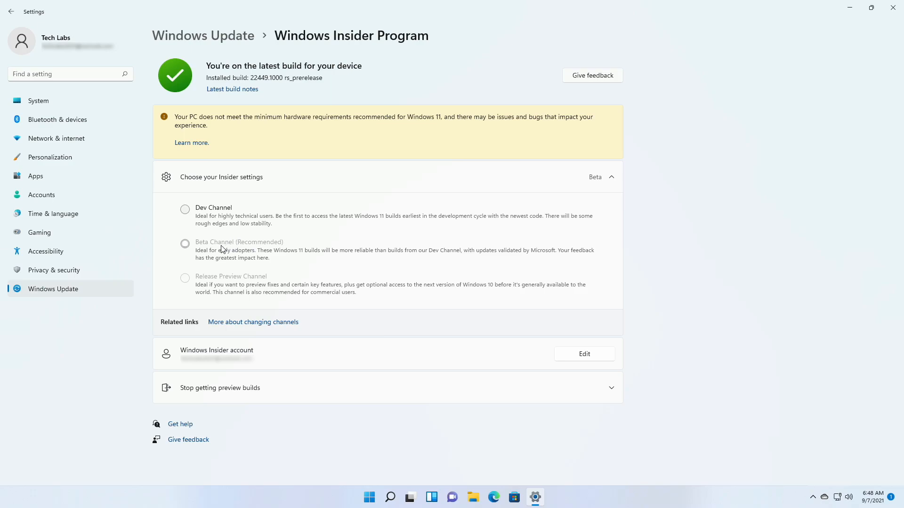